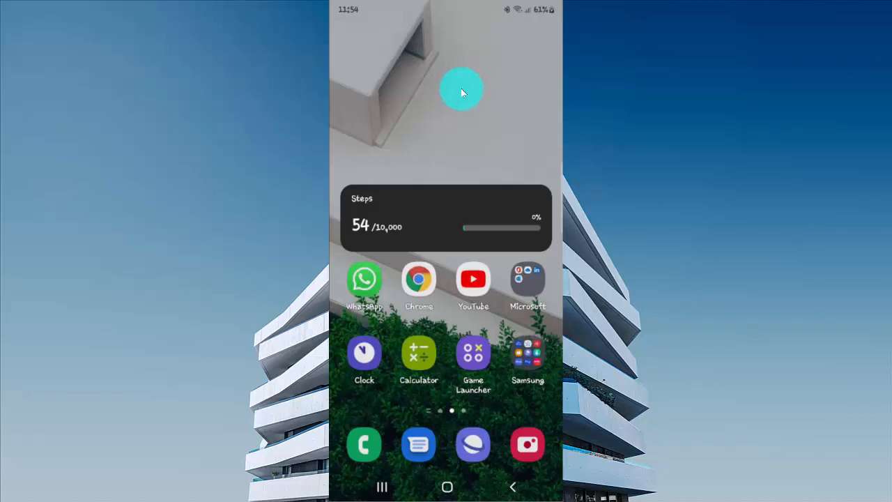
mouse_move(462, 94)
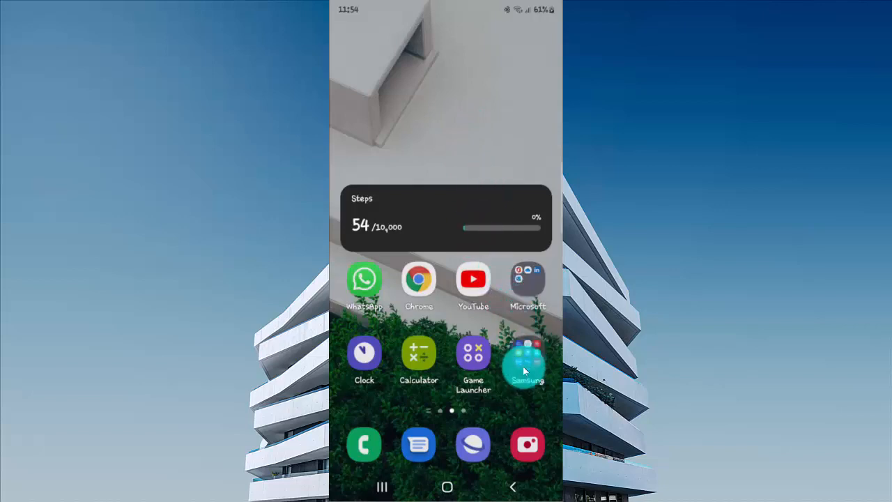
Open the Samsung folder on the home screen to reveal its apps.
click(528, 360)
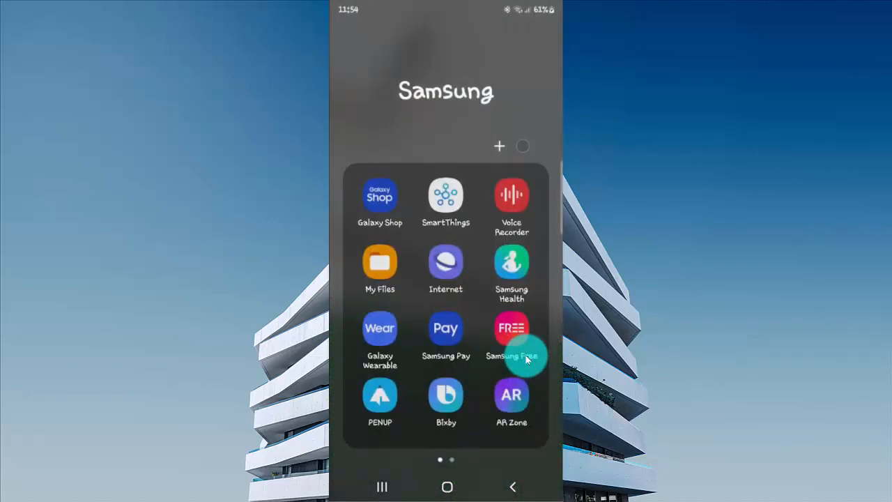
mouse_move(380, 329)
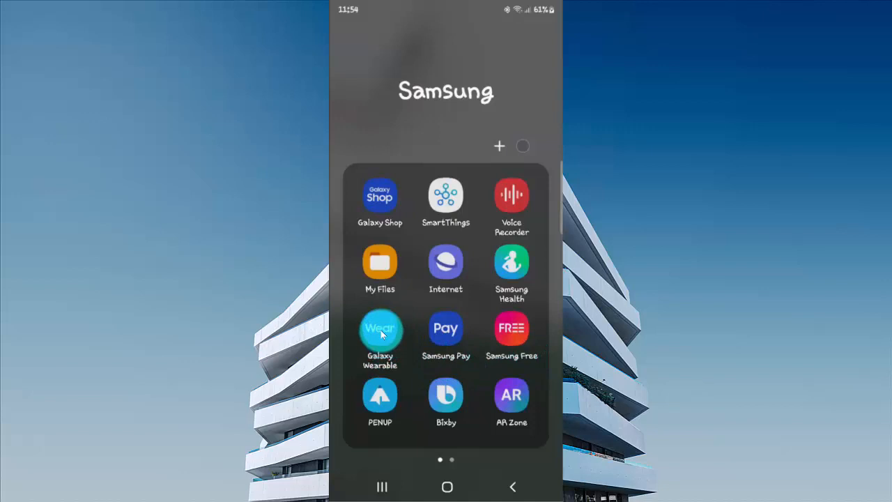
Launch Galaxy Wearable to reach the Galaxy Buds Live overview page.
click(380, 329)
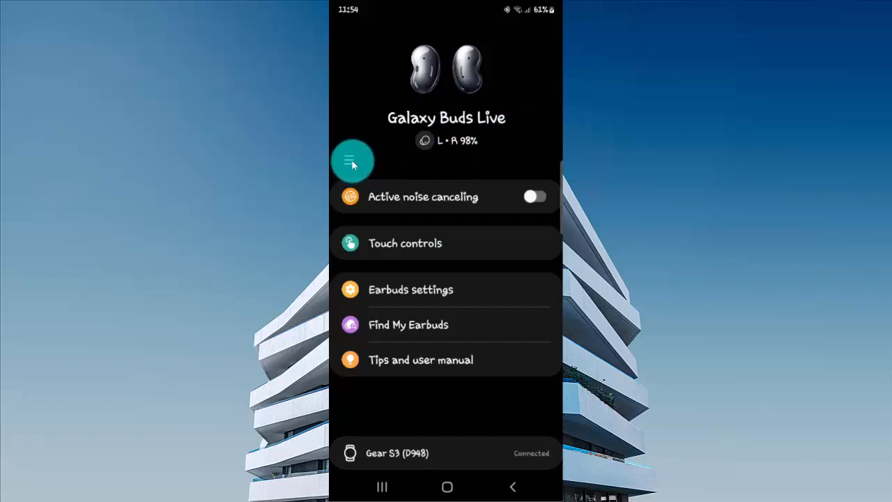
Select Galaxy Buds Live from the device list to reach its Earbuds settings.
click(352, 162)
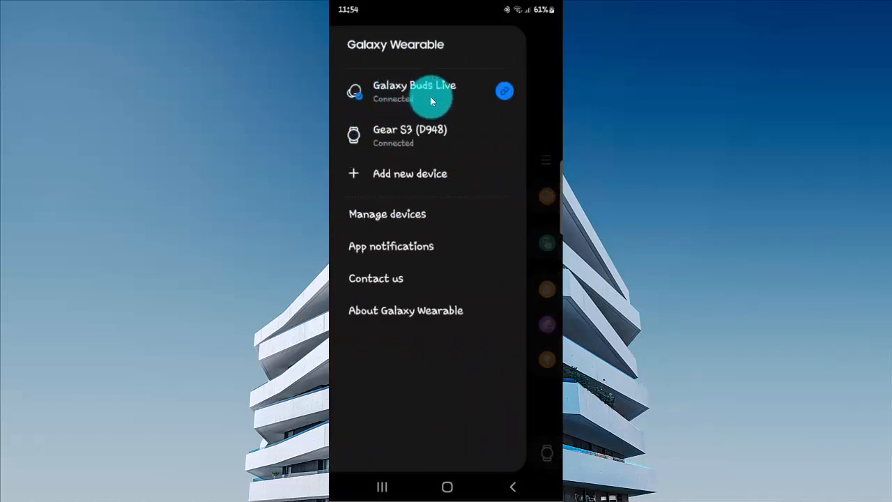
click(414, 90)
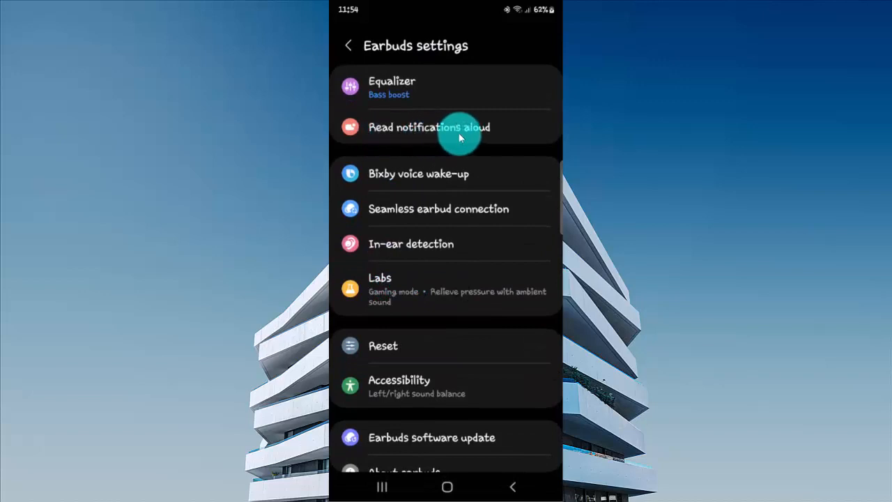
Switch on 'Read aloud while using phone' in Read notifications aloud settings.
click(429, 127)
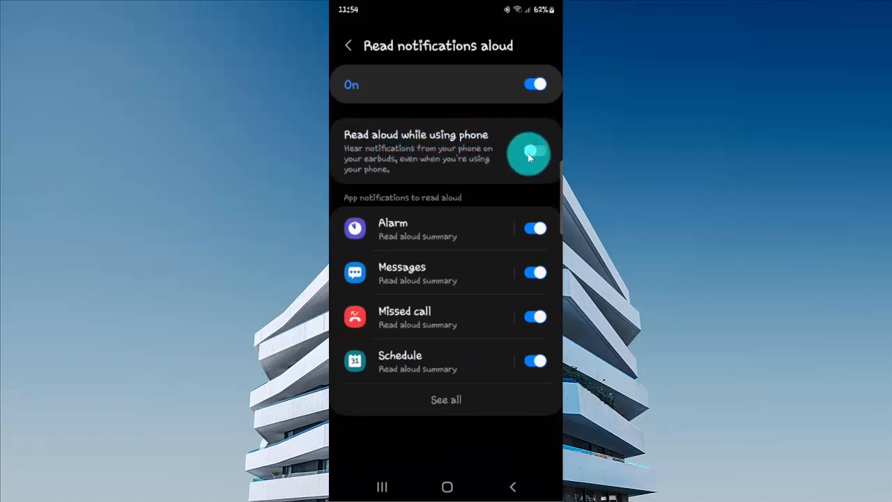
click(535, 152)
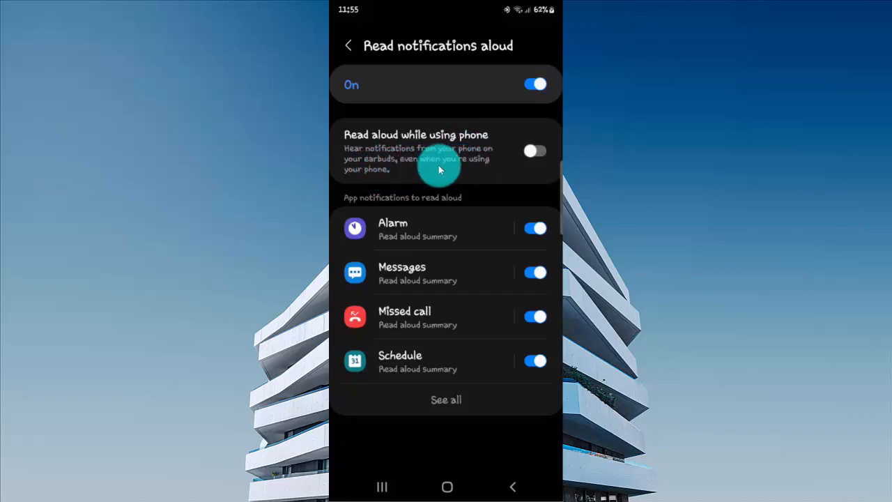
click(536, 151)
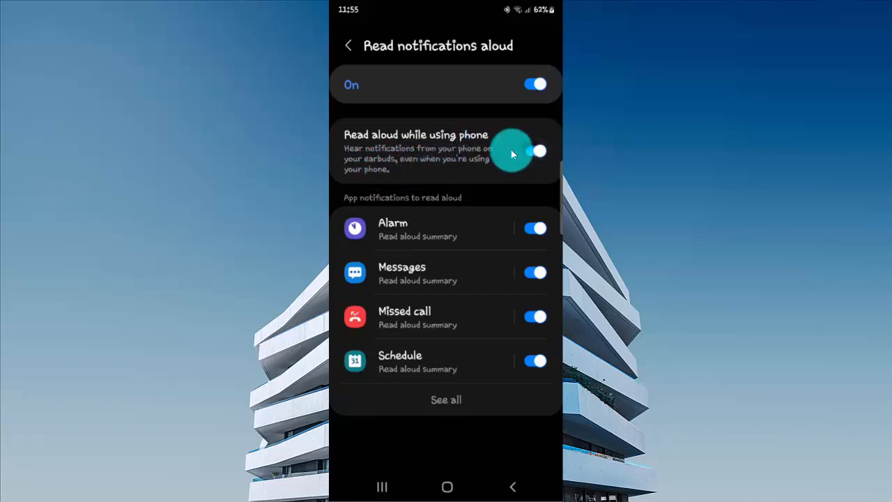